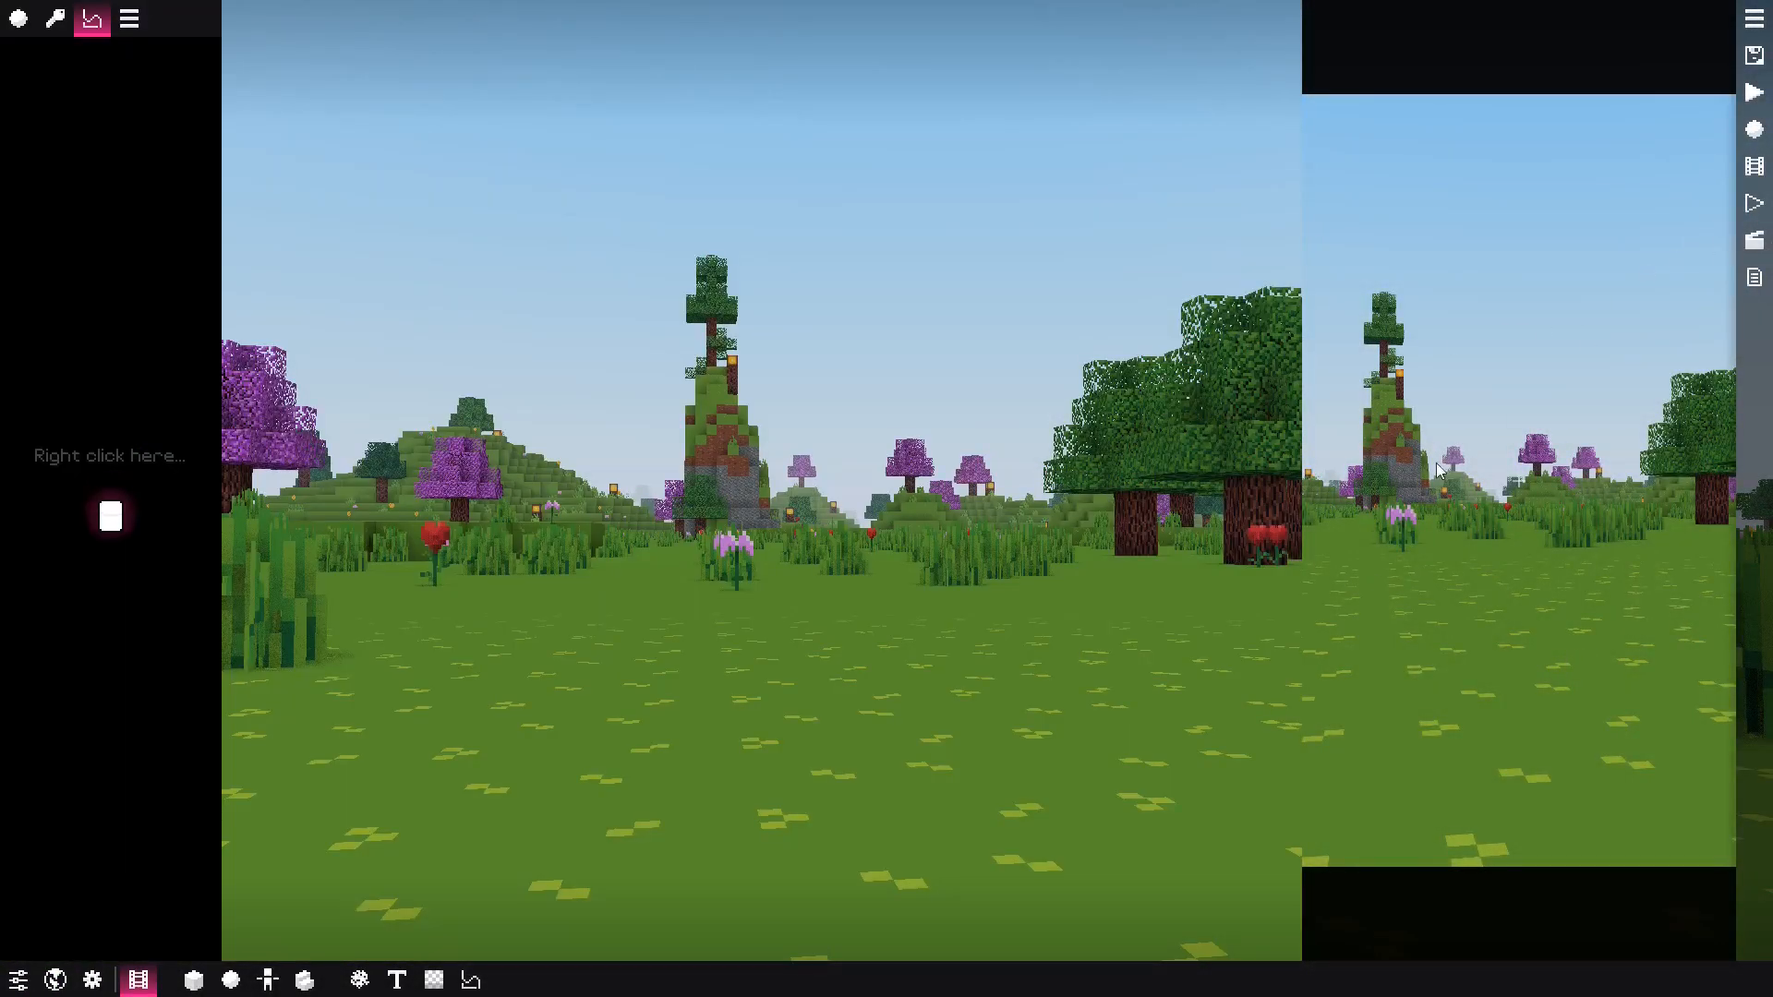
# Add a Normie-form replay and remove the extra Dinner replay from the film
pyautogui.rightClick(109, 515)
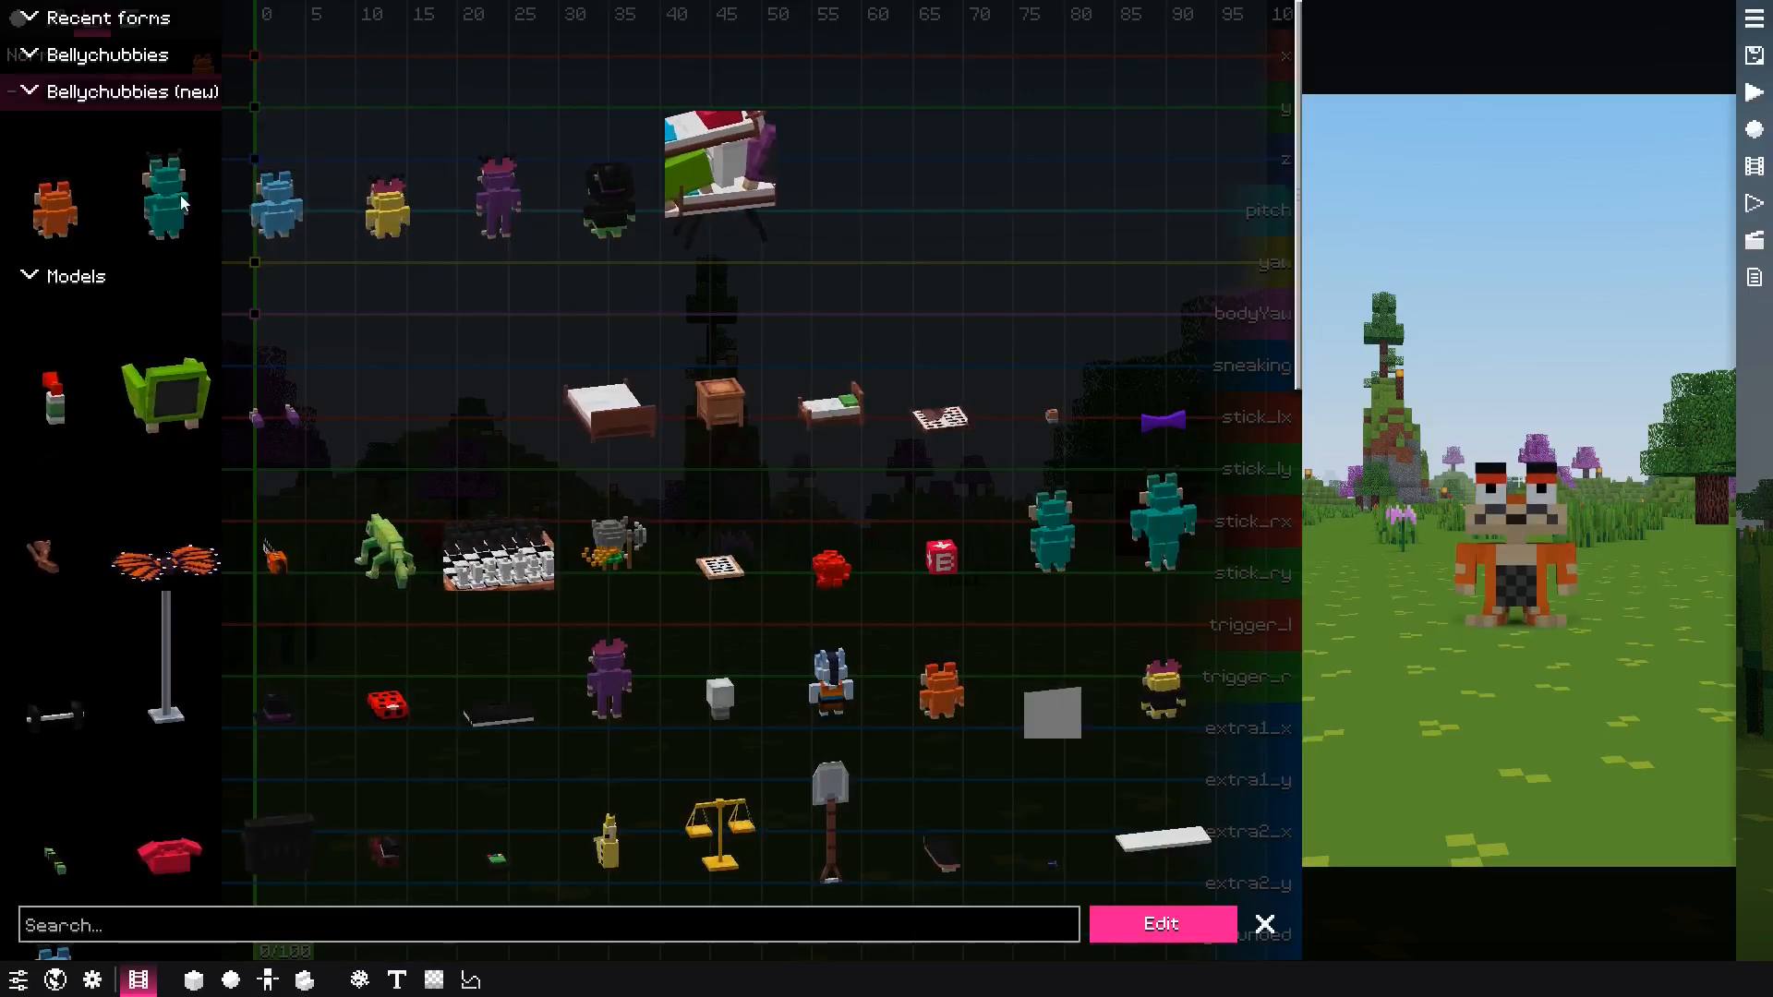
pyautogui.rightClick(107, 456)
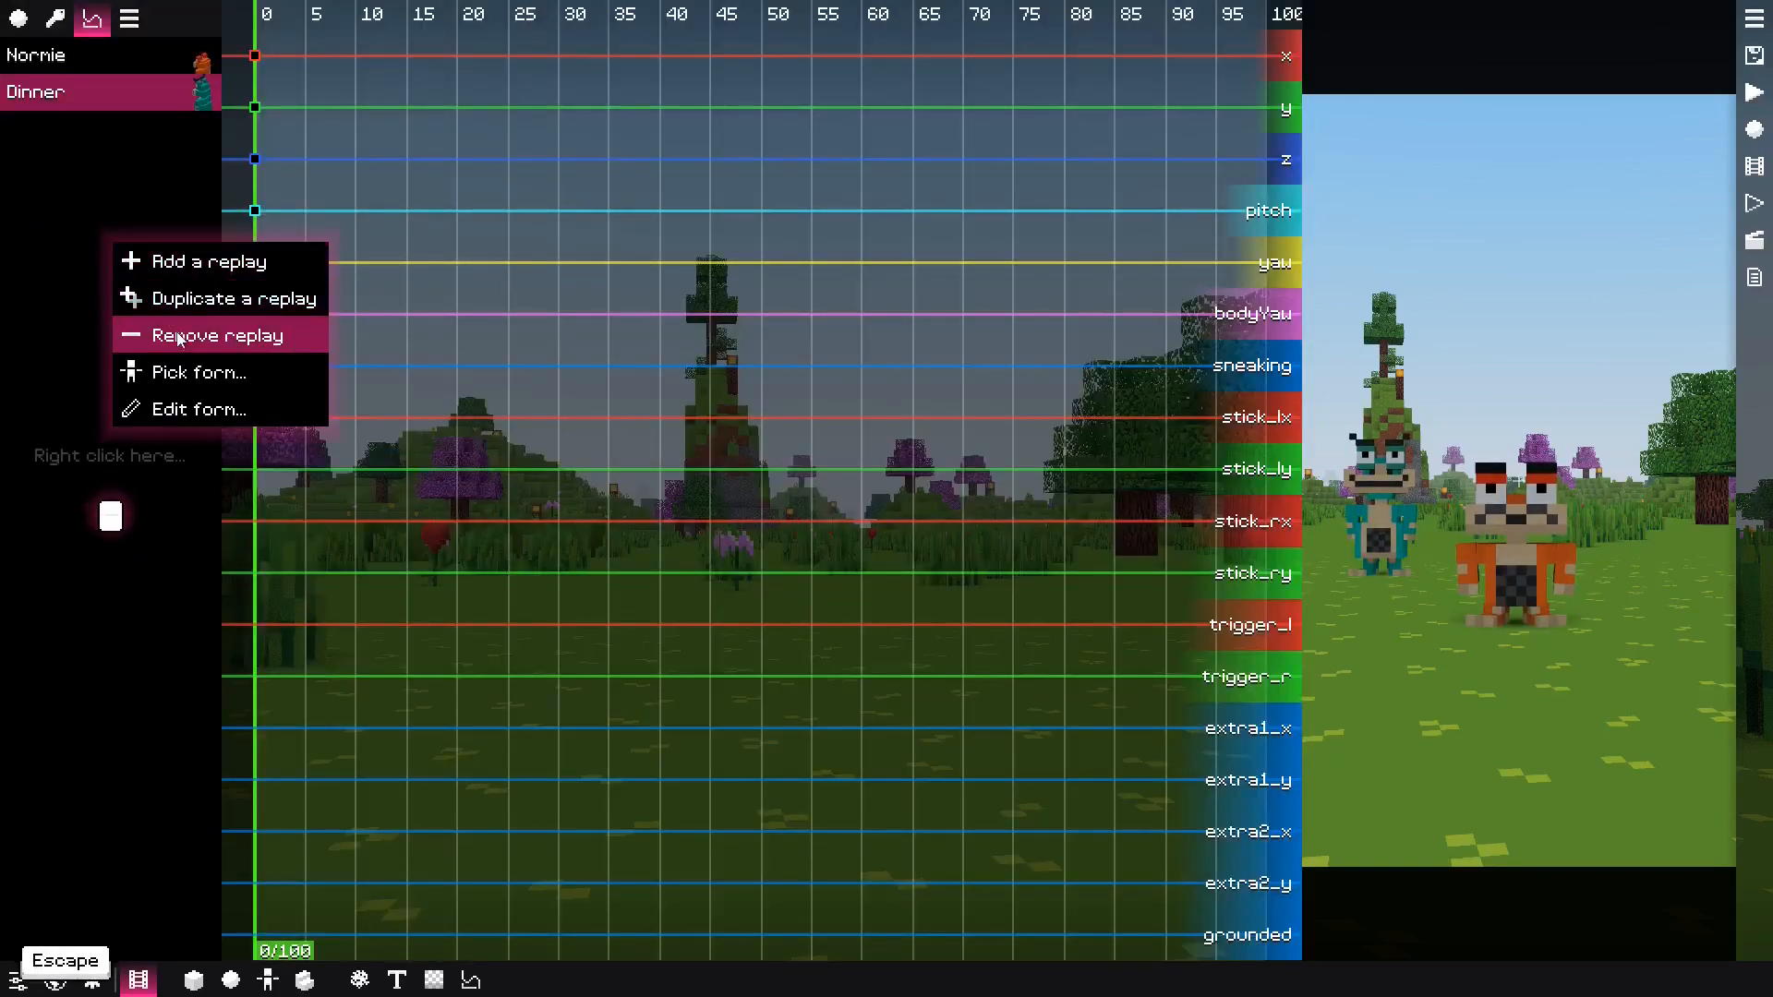
pyautogui.click(219, 334)
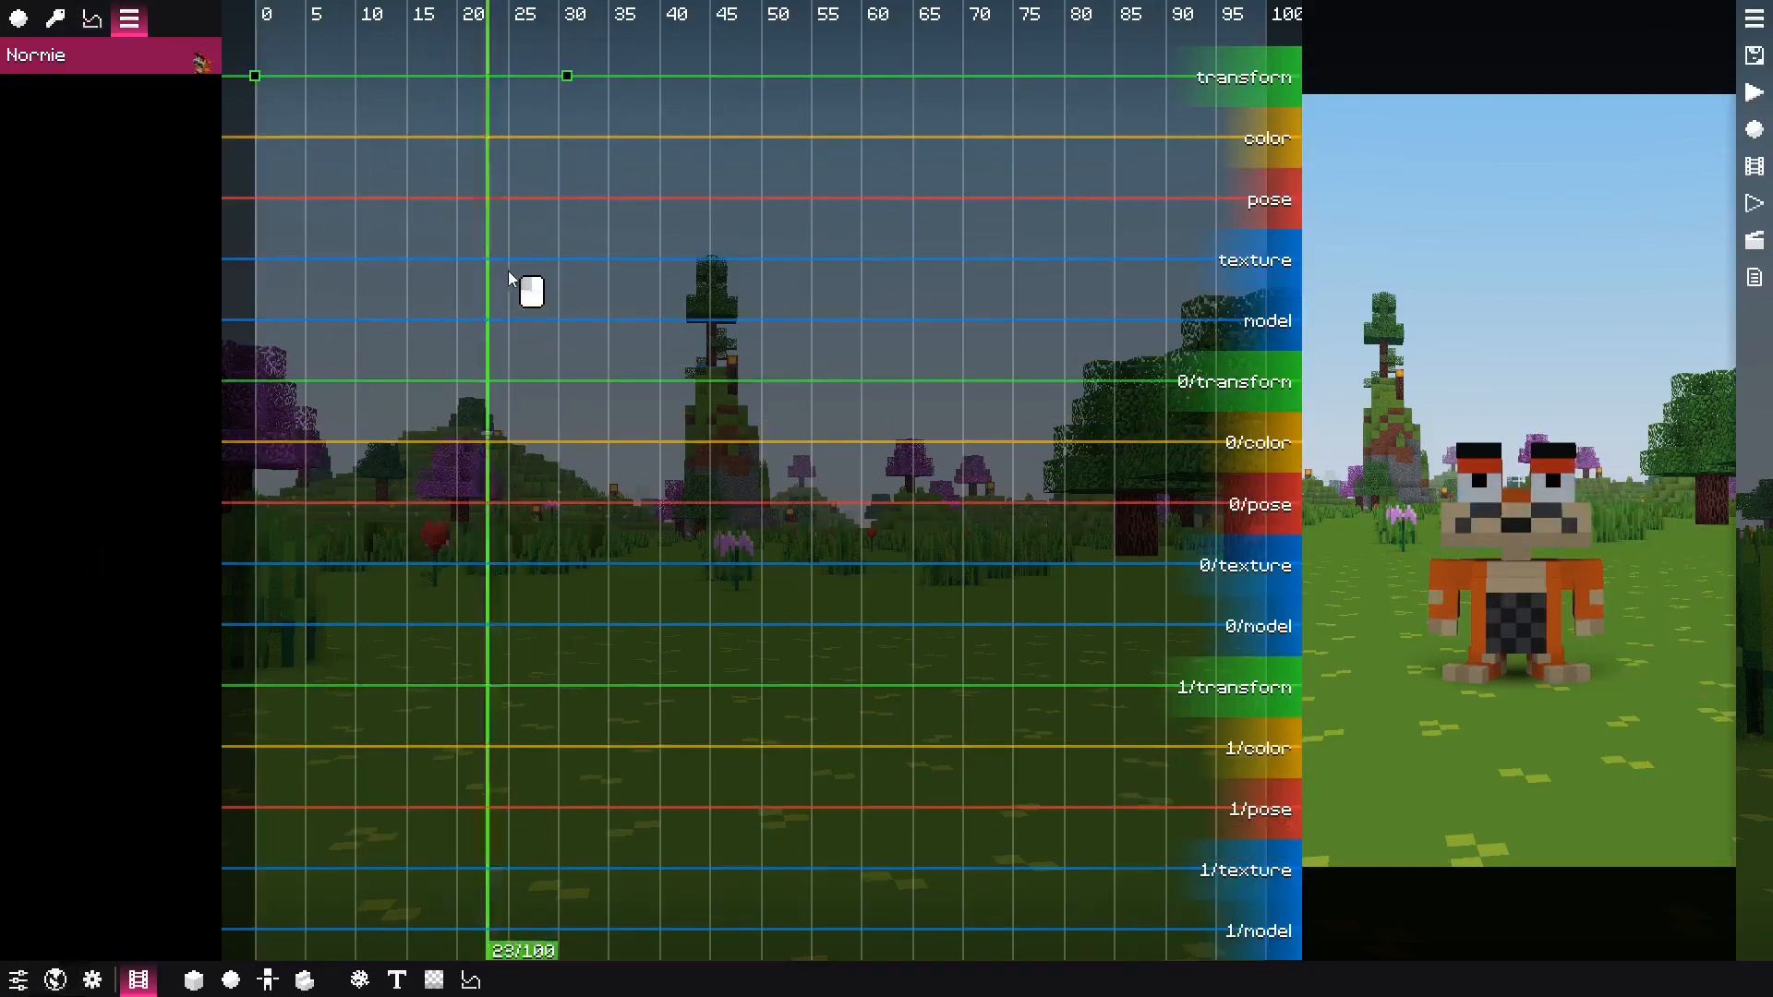
# Insert transform keyframes at frames 0, 30 and 60 on the Normie replay
pyautogui.rightClick(1533, 503)
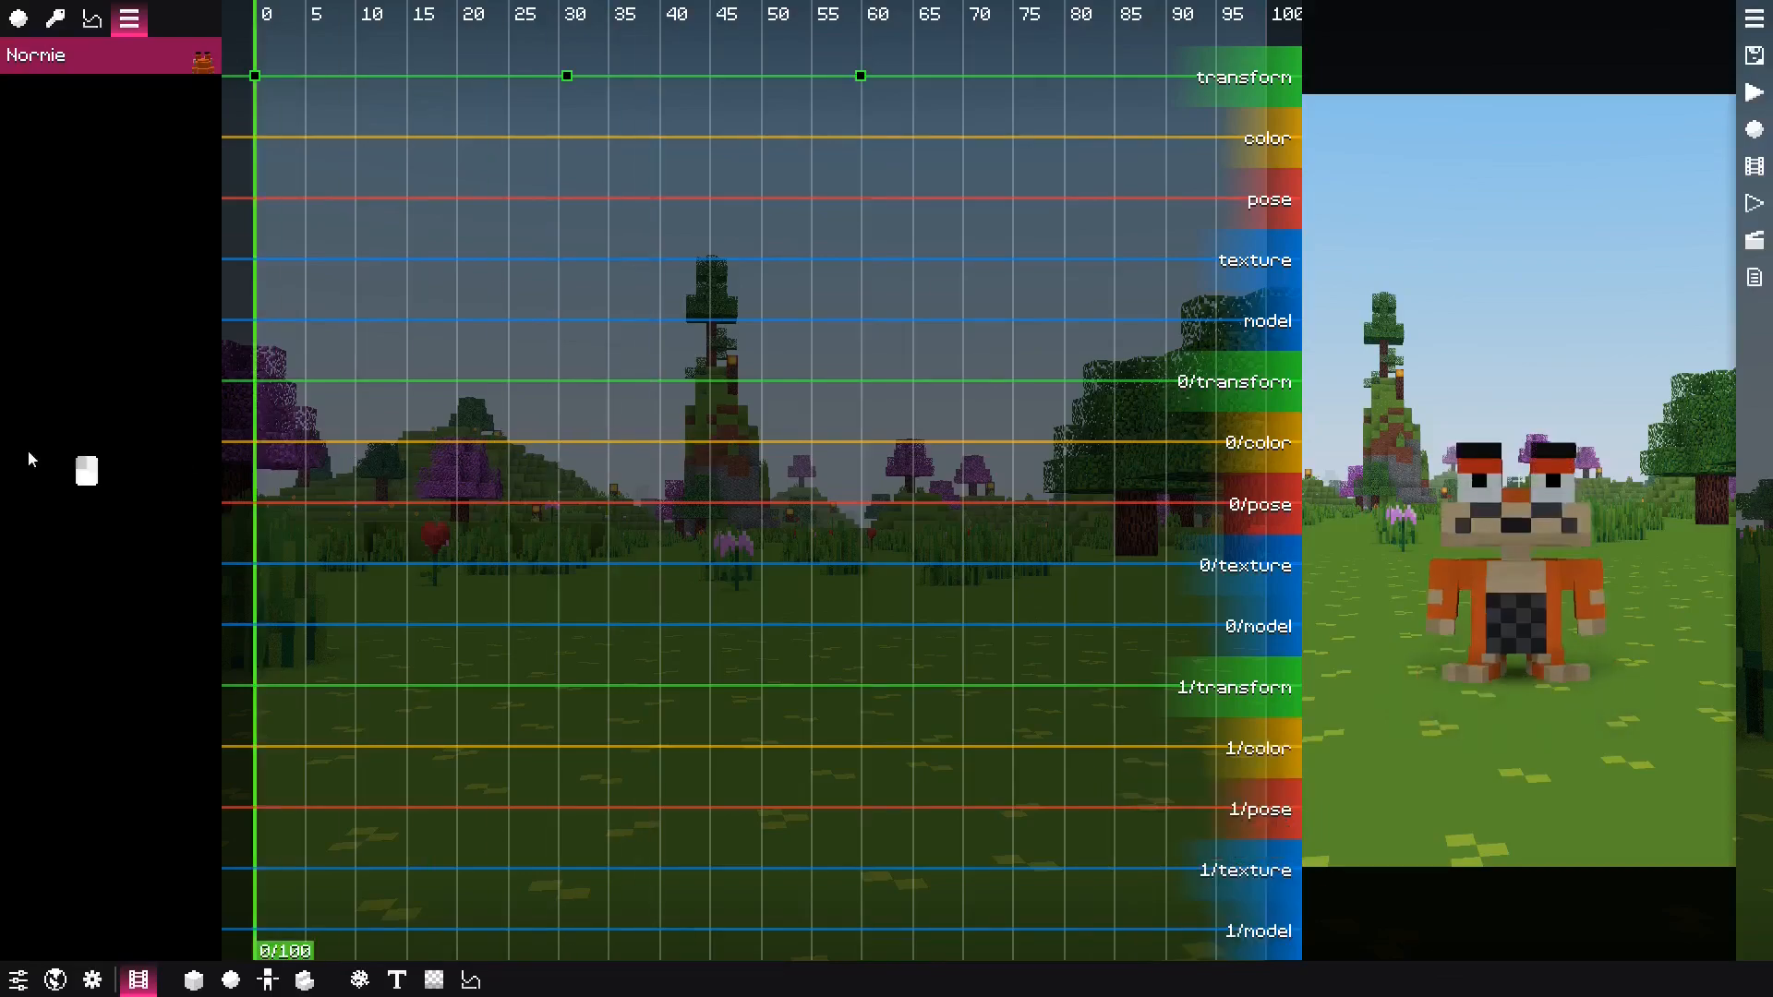
pyautogui.click(1751, 92)
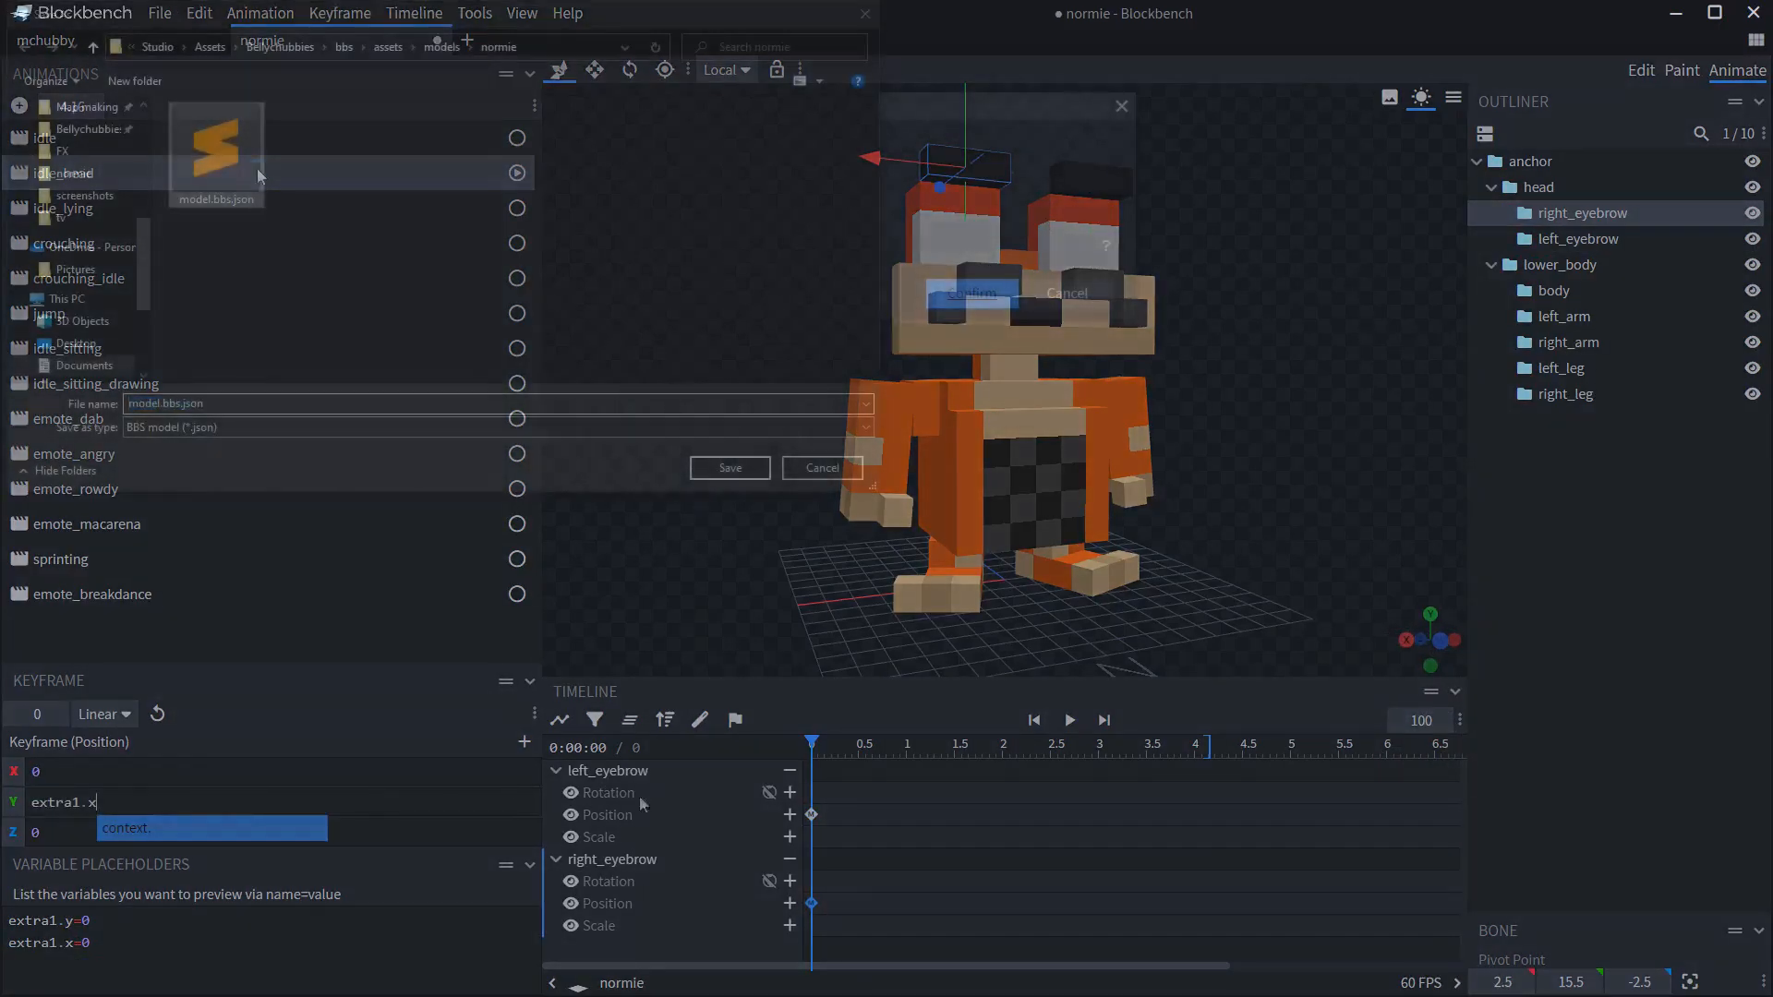
# Export the normie model as model.bbs.json into the normie assets folder
pyautogui.click(729, 467)
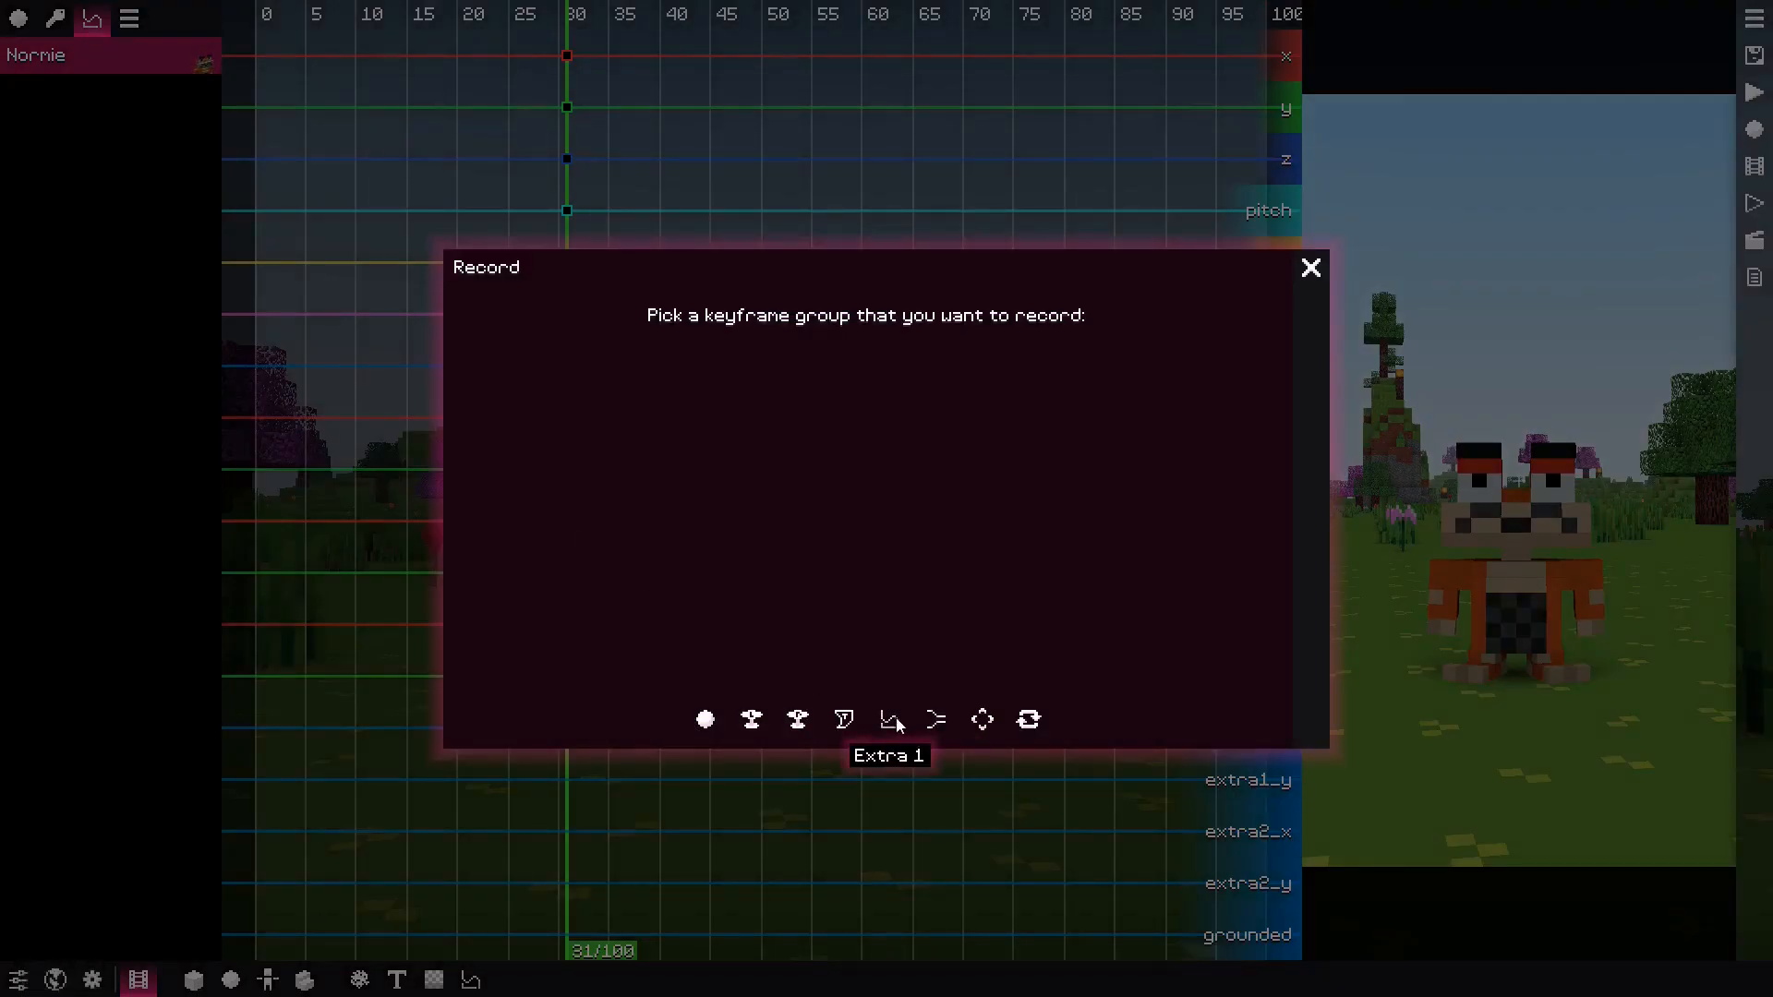
# Record Extra 1 (extra1_x/extra1_y) keyframes from frame 30 and play the film back
pyautogui.click(890, 719)
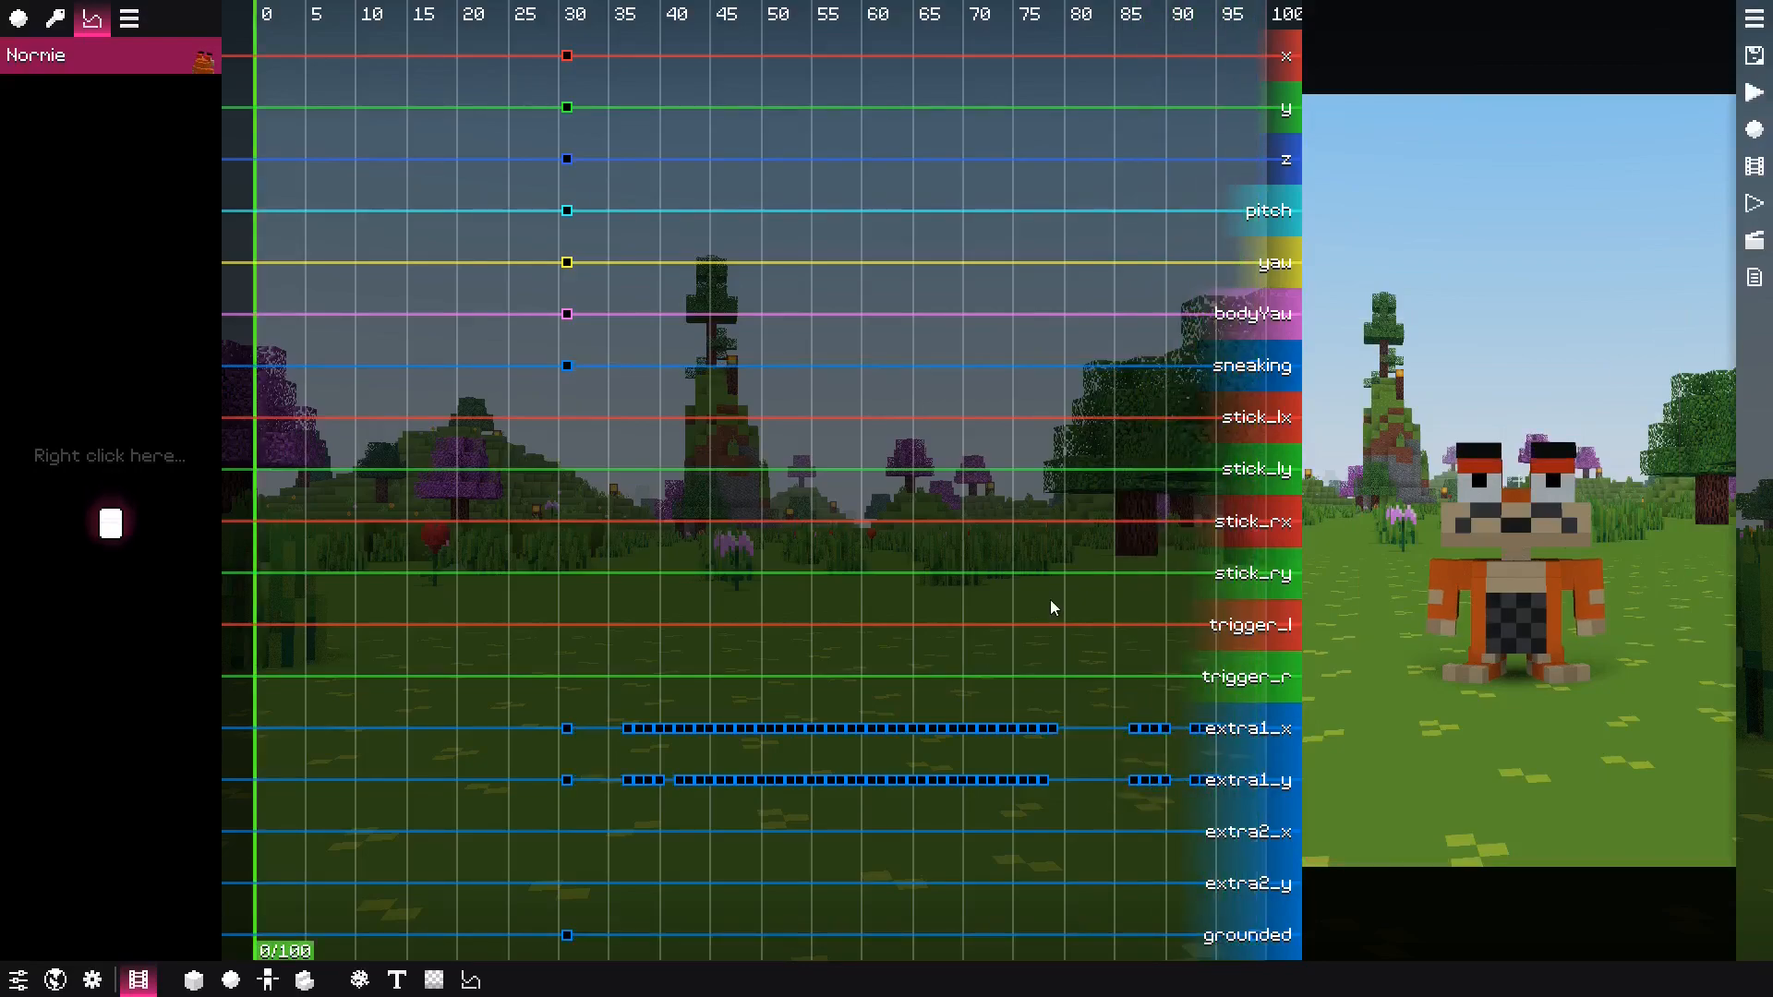
pyautogui.click(1753, 92)
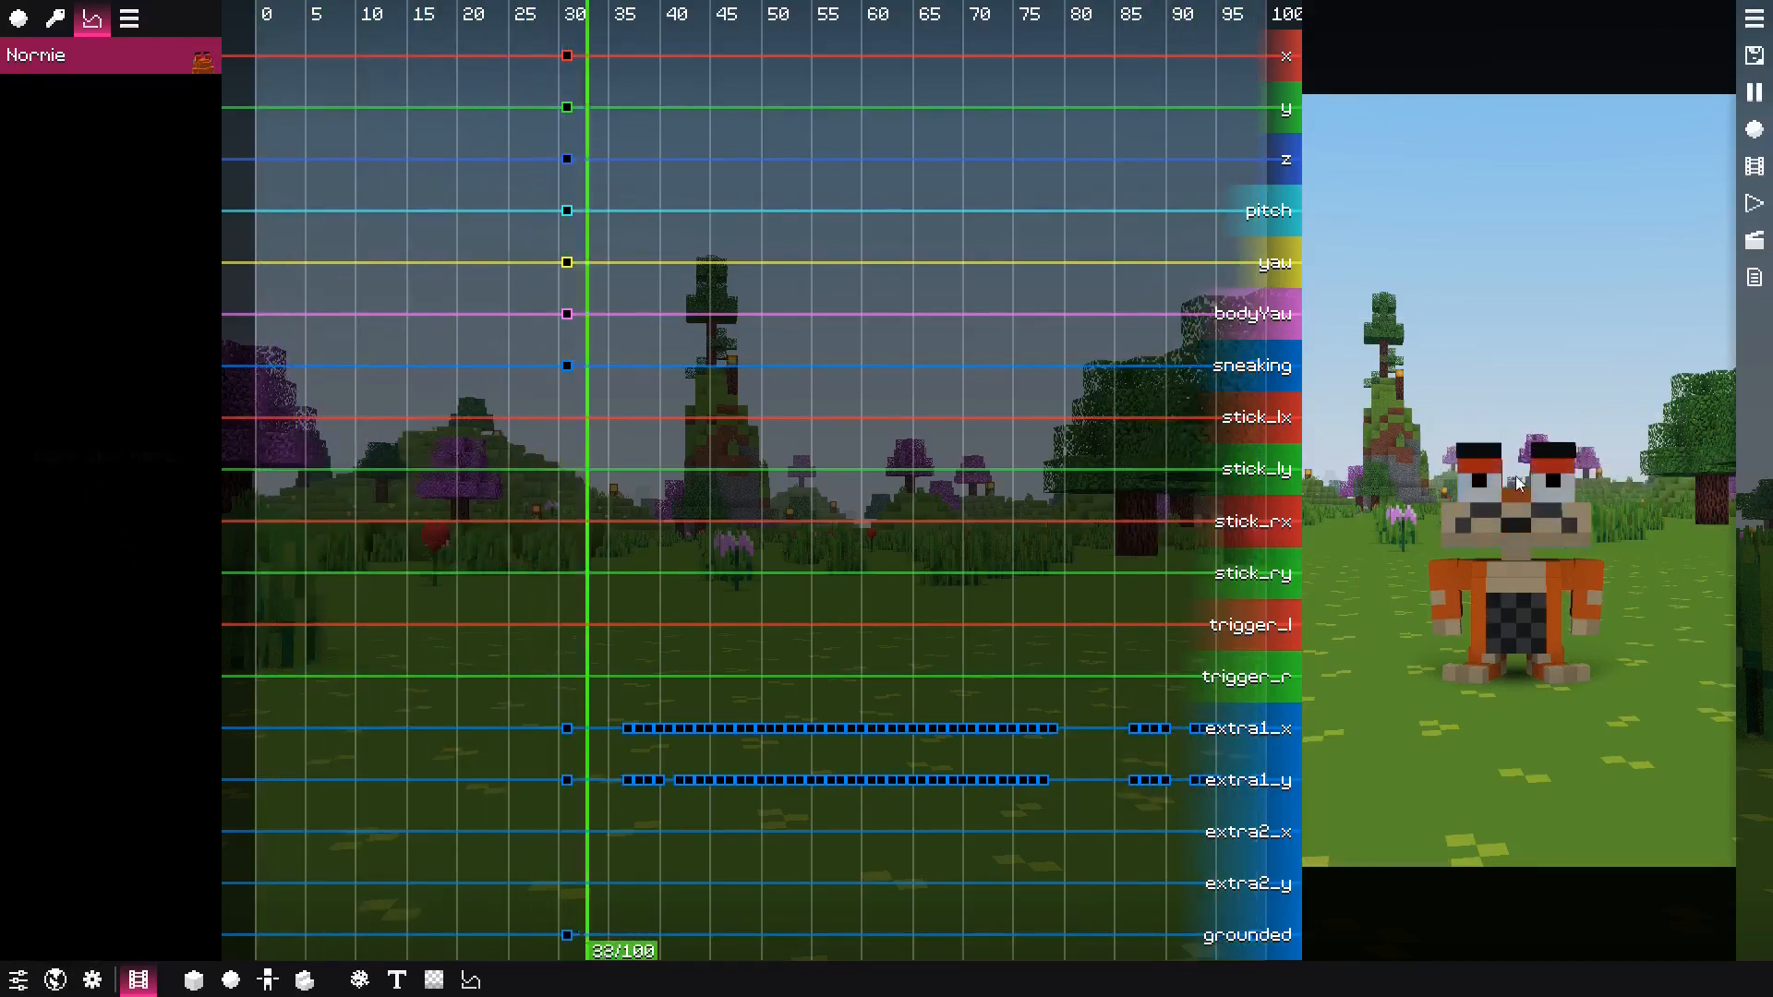